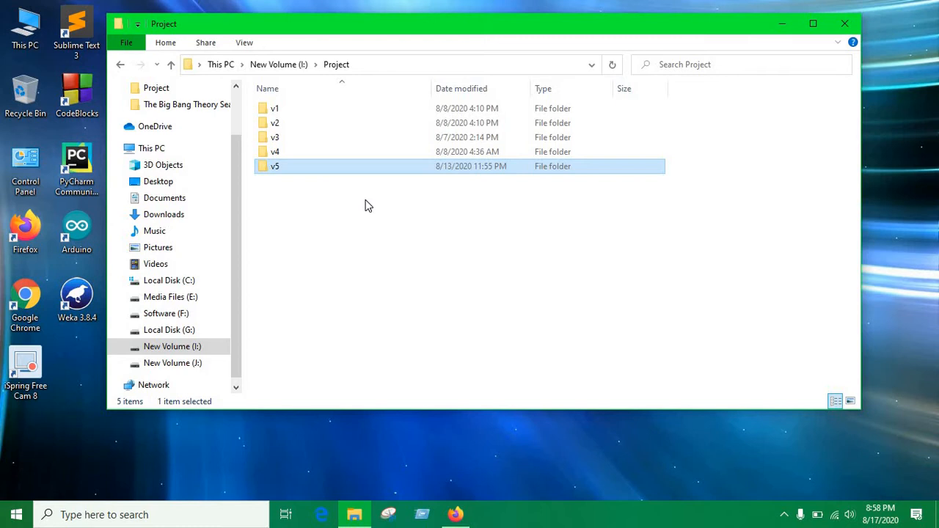
mouse_move(338, 184)
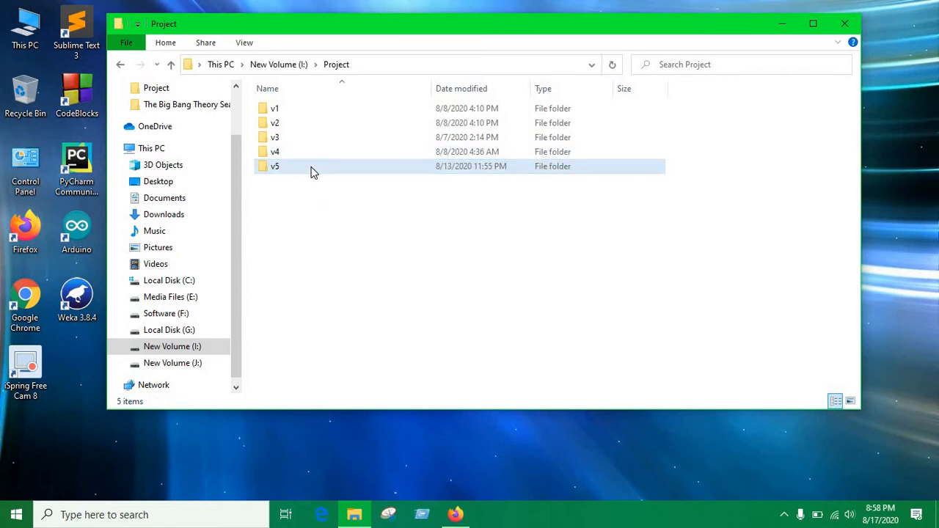
Enter the v5 version folder that holds the Dream_Village project.
double_click(274, 166)
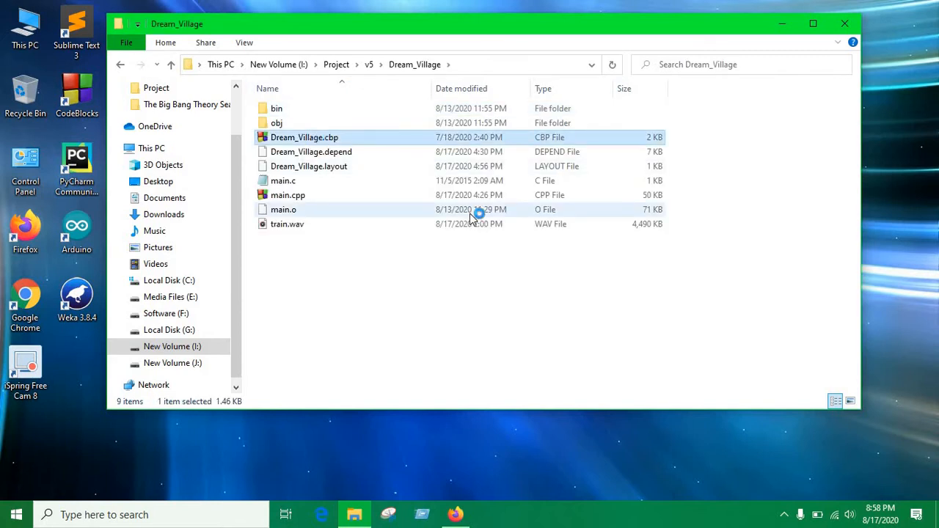
Load Dream_Village.cbp, expand Sources, and browse main.cpp down to the mouse-click handler.
double_click(303, 137)
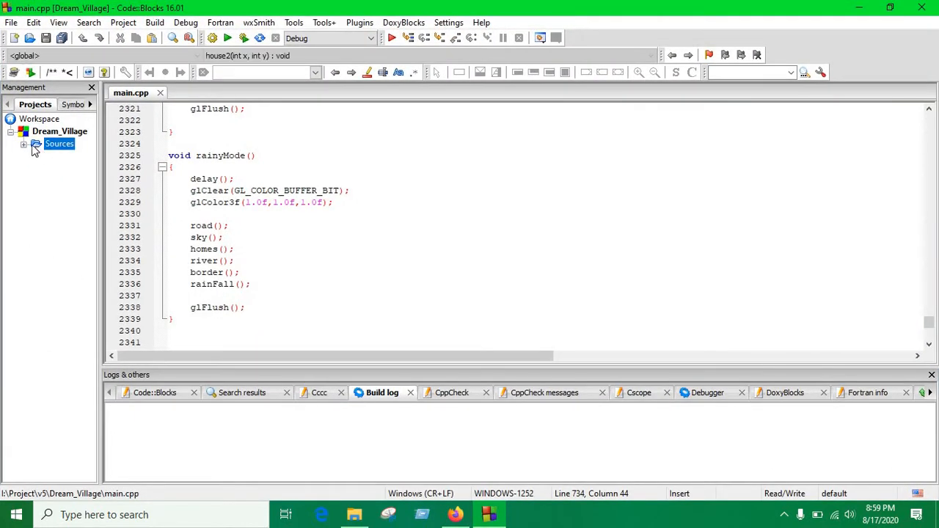
click(24, 144)
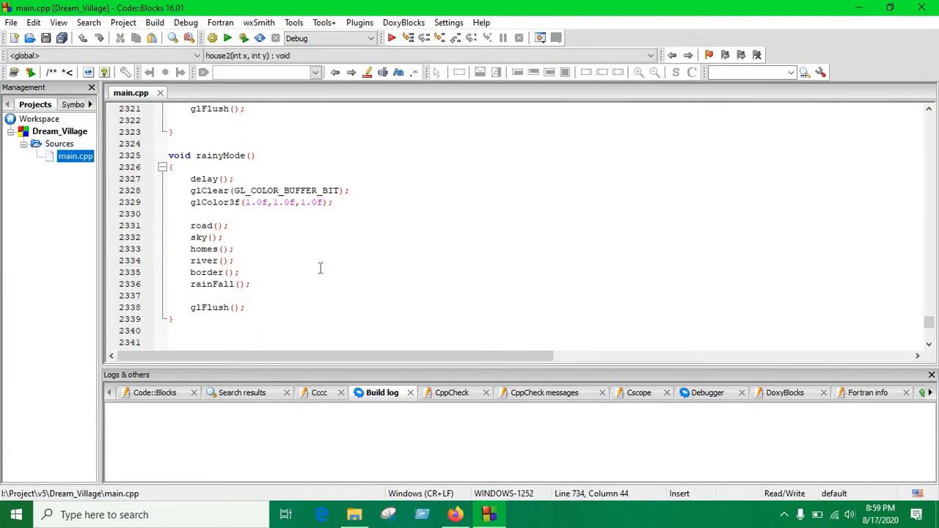
scroll(up, 3)
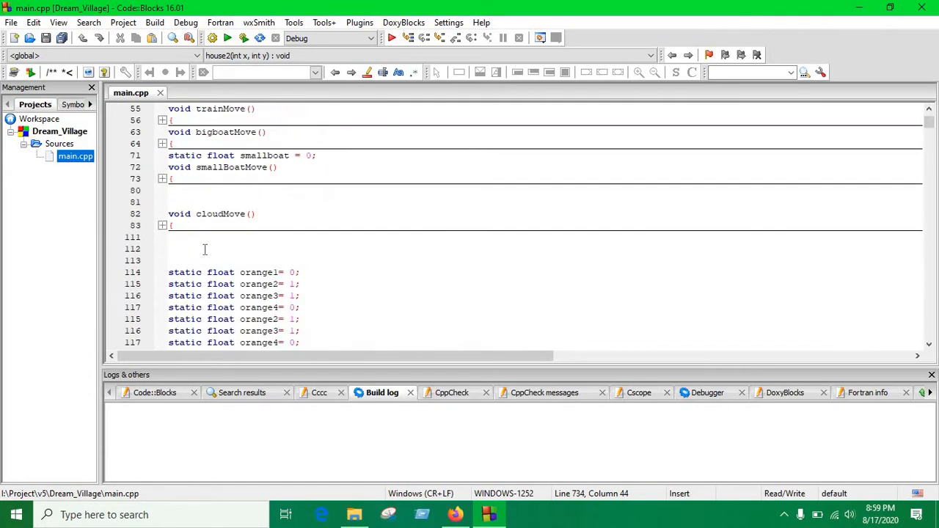
scroll(down, 3)
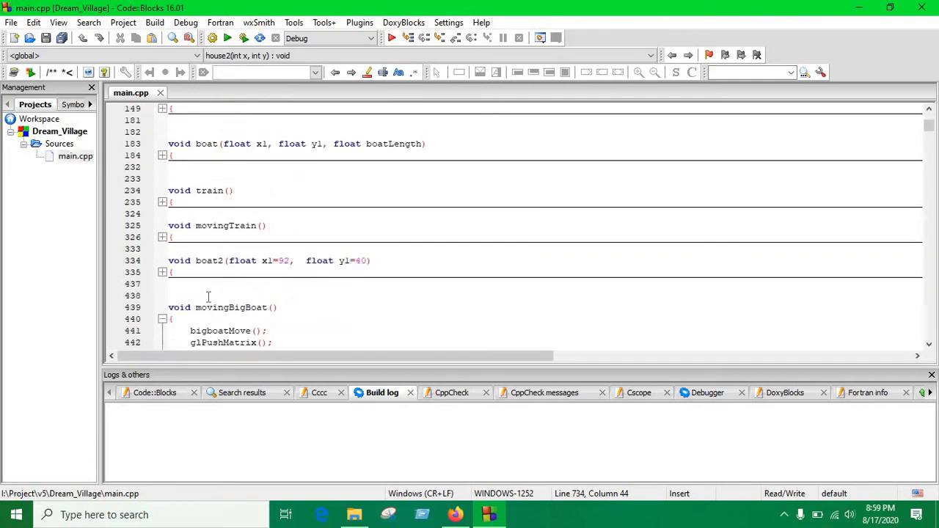
scroll(down, 3)
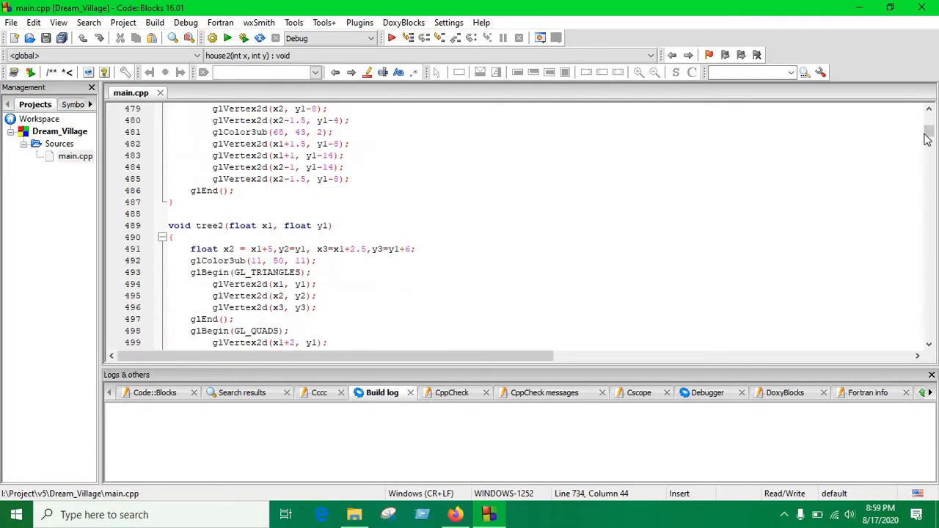
scroll(down, 3)
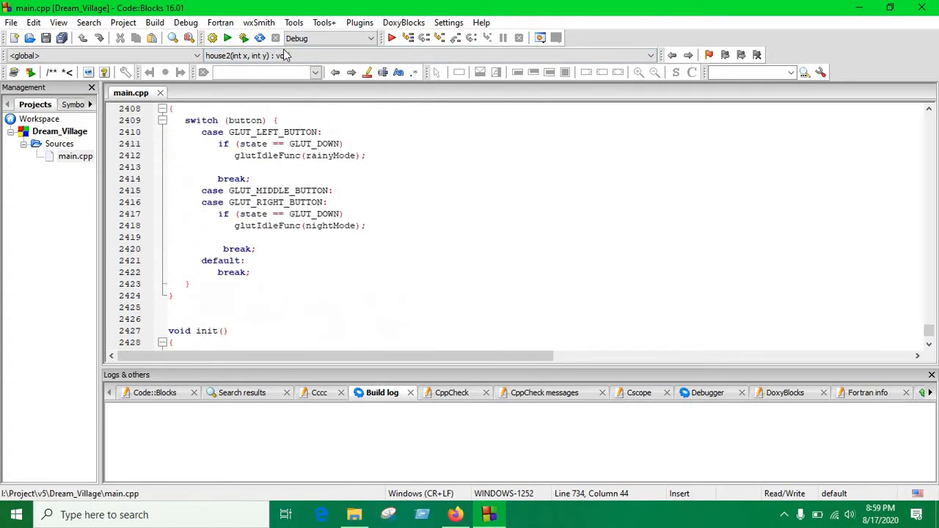
Build Dream_Village and run it so the day-mode village animation plays.
click(243, 37)
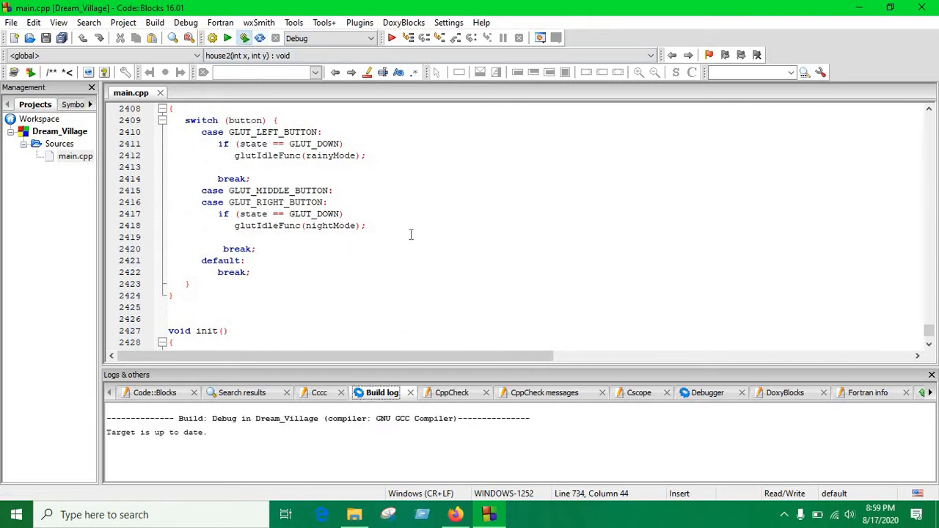
click(228, 37)
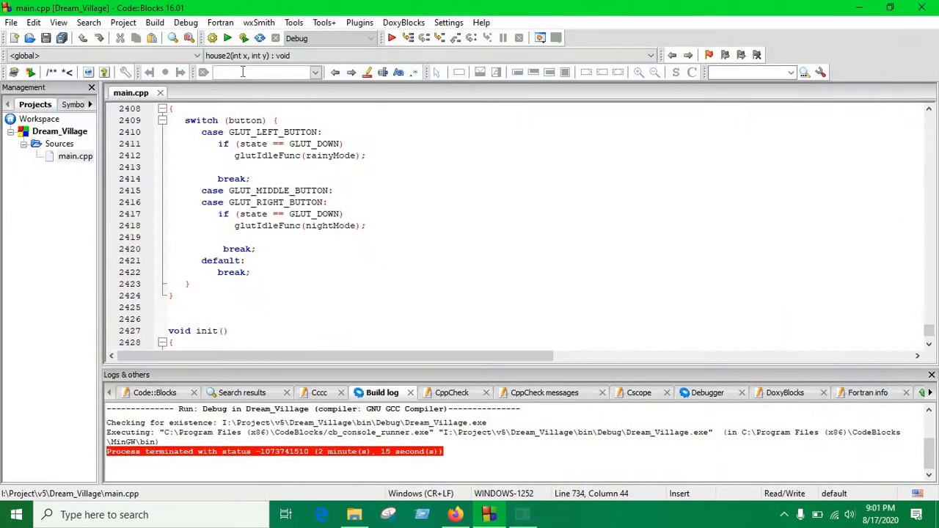
Run Dream_Village again and maximize its window to fill the screen.
click(228, 38)
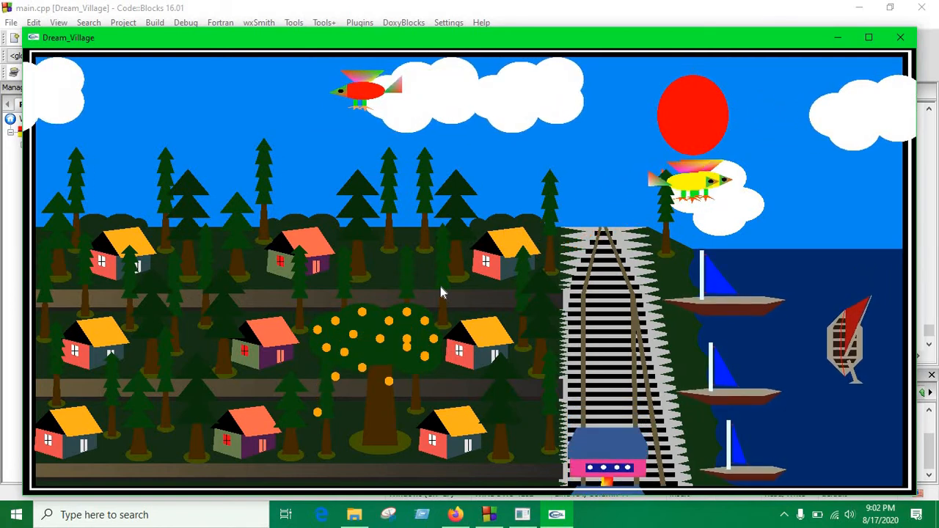
click(868, 38)
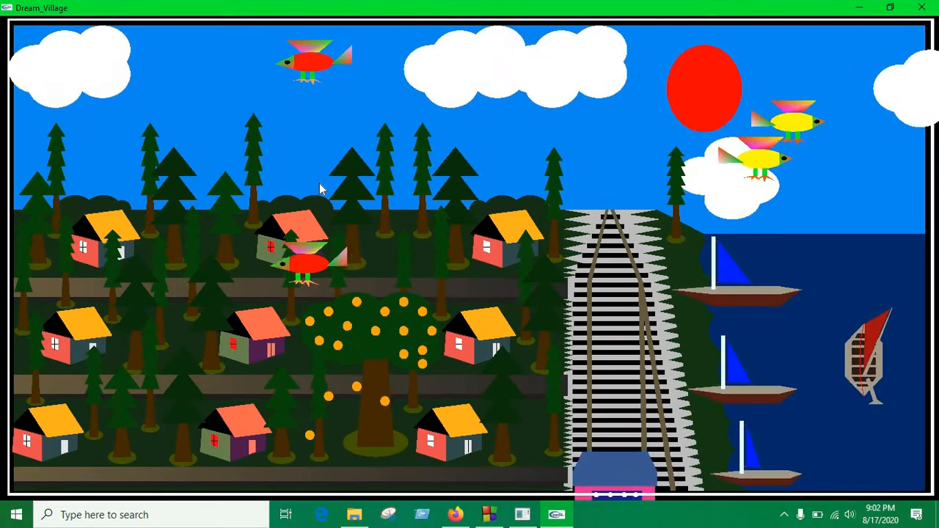